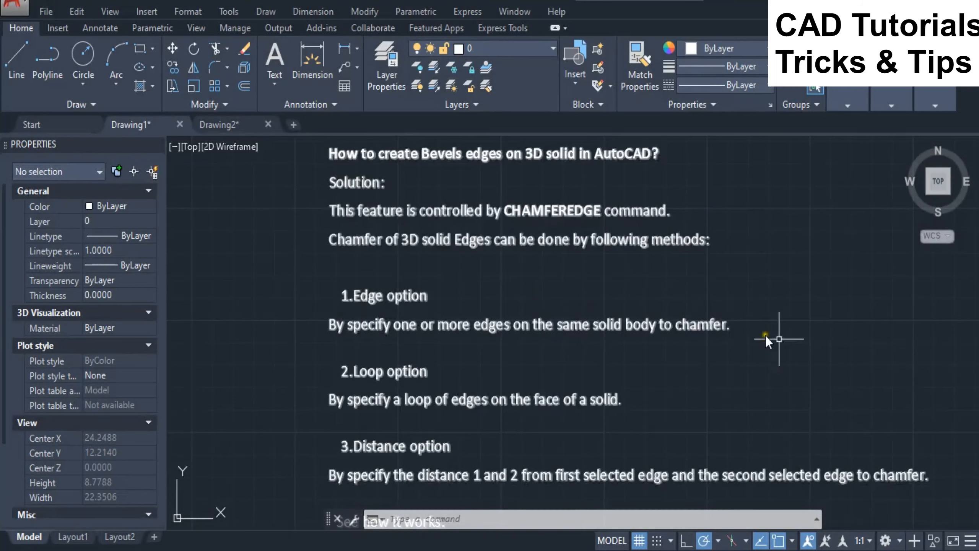
{"action": "mouse_move", "coordinate": [969, 472]}
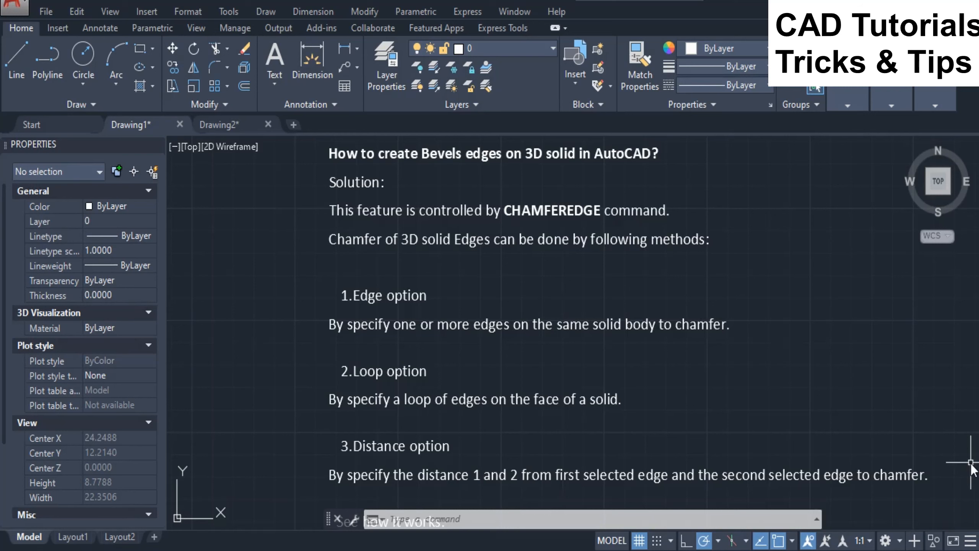
{"action": "mouse_move", "coordinate": [330, 122]}
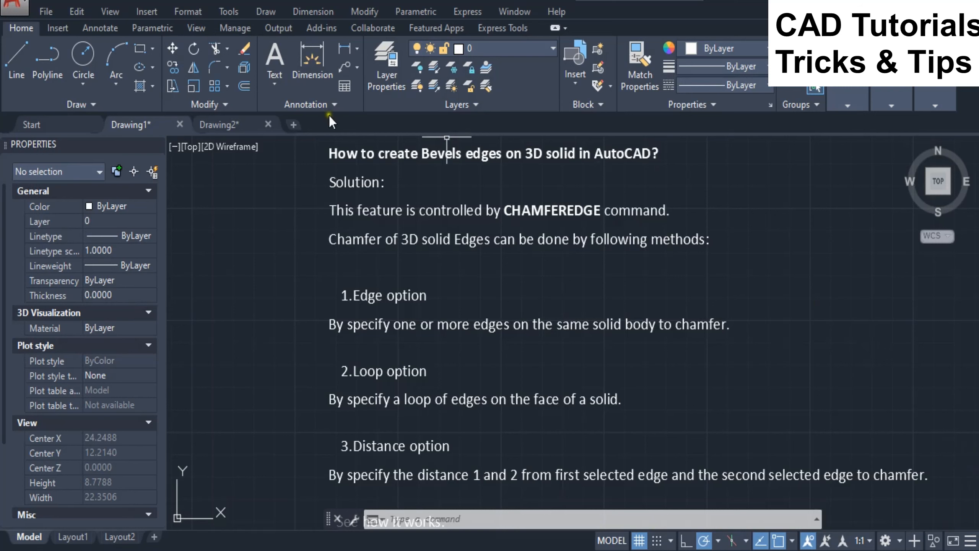
- Show Drawing2 in SW Isometric view and start the BOX command
{"action": "left_click", "coordinate": [219, 123]}
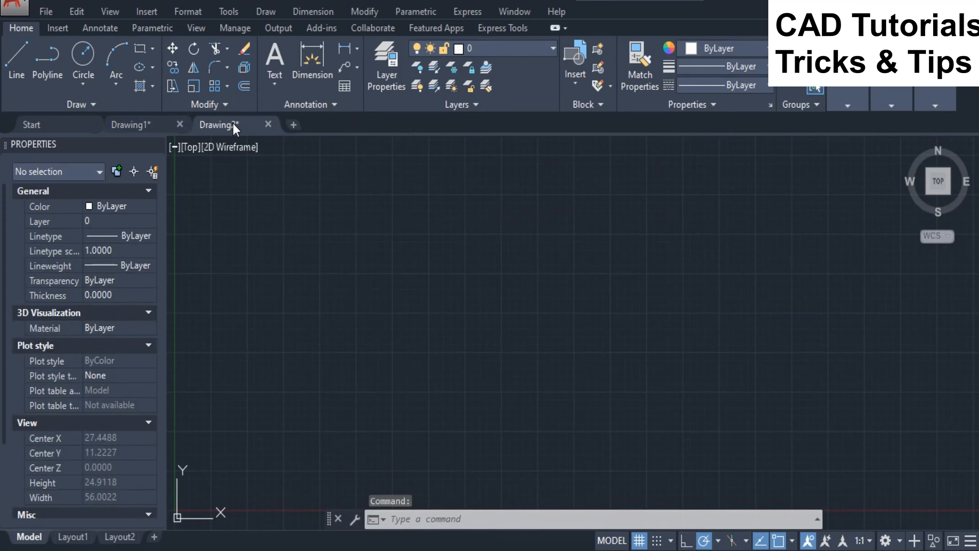
{"action": "left_click", "coordinate": [110, 12]}
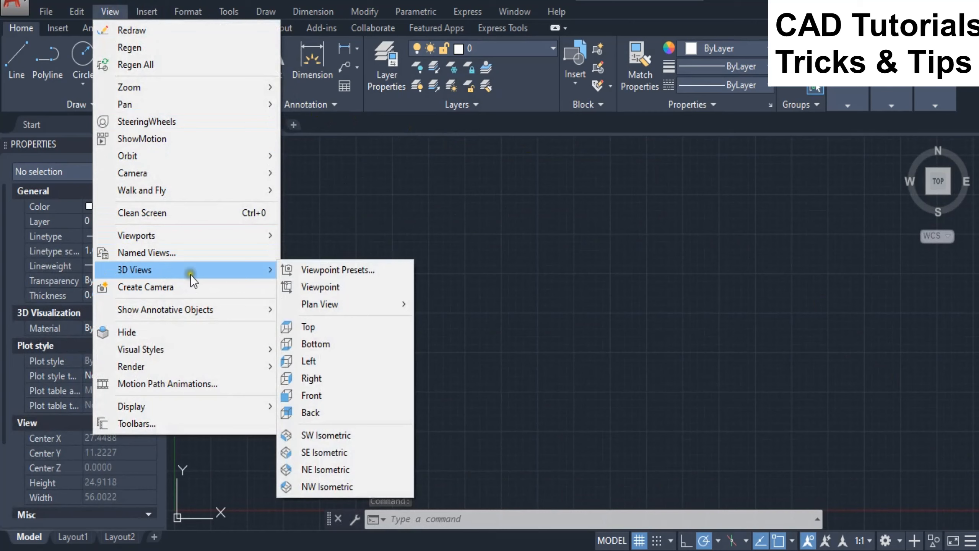
{"action": "left_click", "coordinate": [325, 435]}
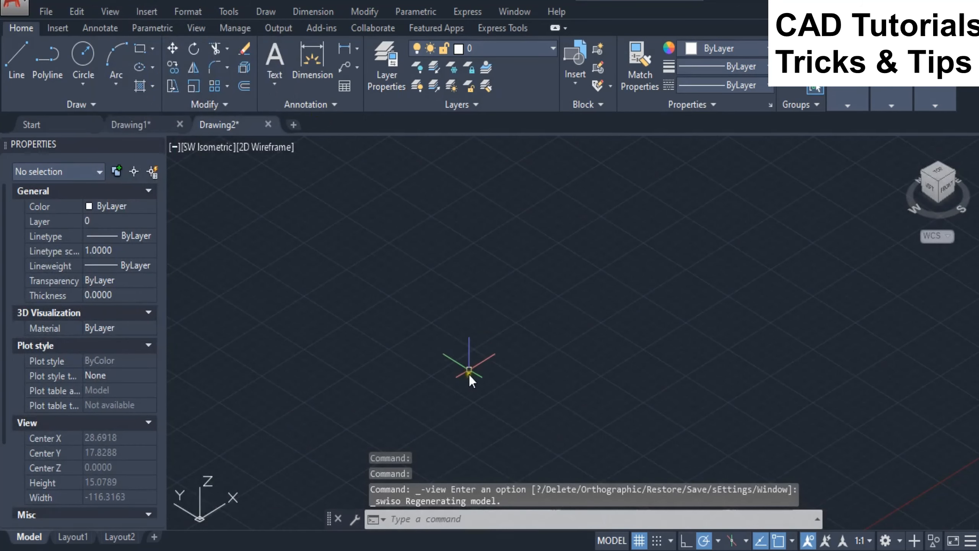
{"action": "type", "text": "Bo"}
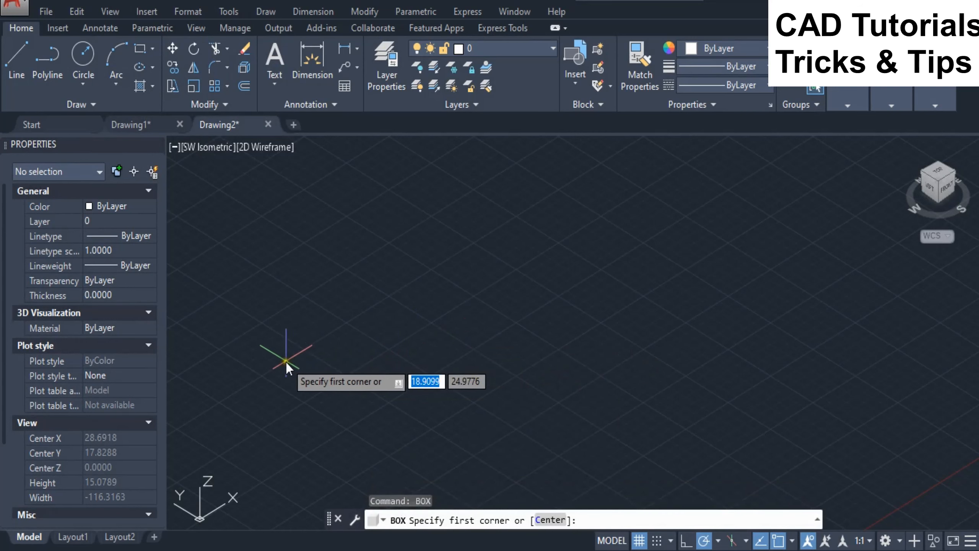
- Draw a solid box from two base corners and a height, shaded FlatWithEdges
{"action": "left_click", "coordinate": [286, 361]}
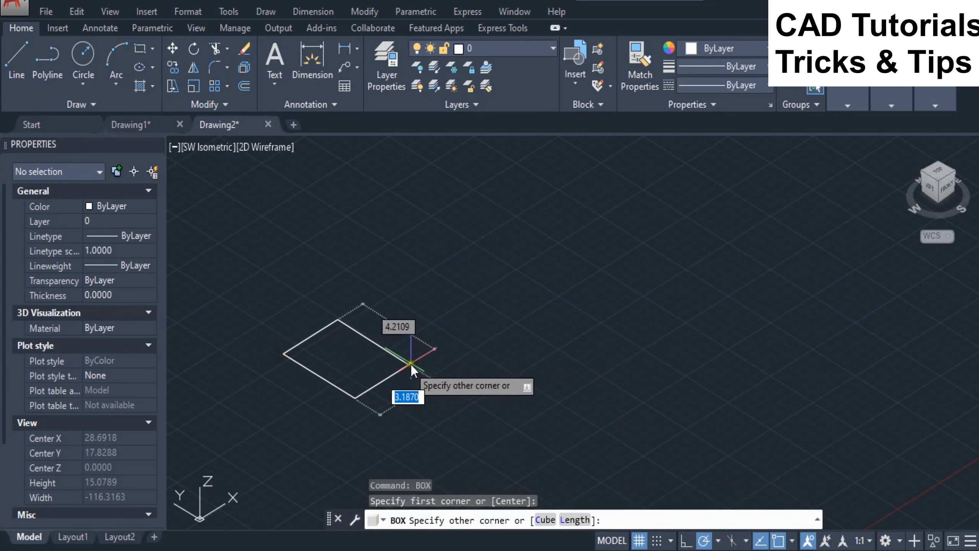
{"action": "mouse_move", "coordinate": [449, 366]}
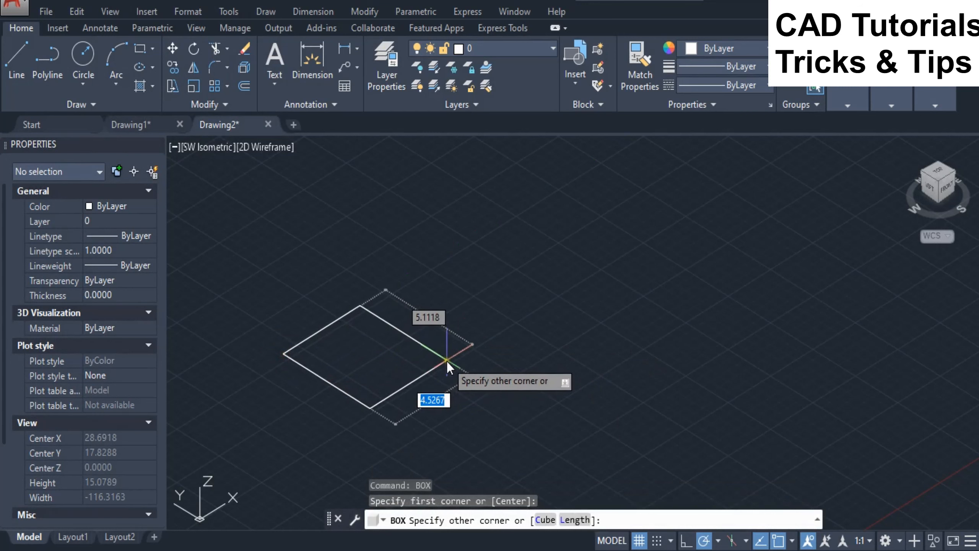
{"action": "left_click", "coordinate": [447, 363]}
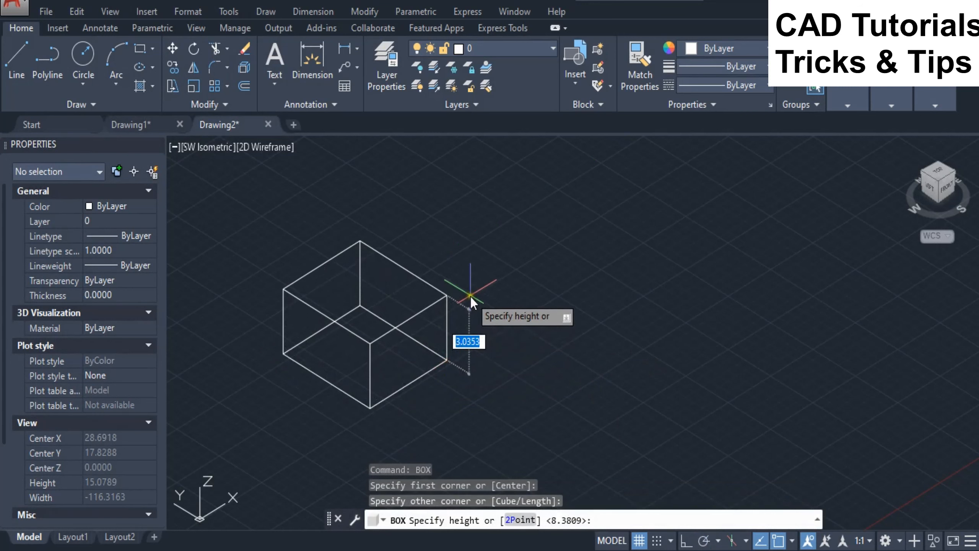
{"action": "mouse_move", "coordinate": [473, 300]}
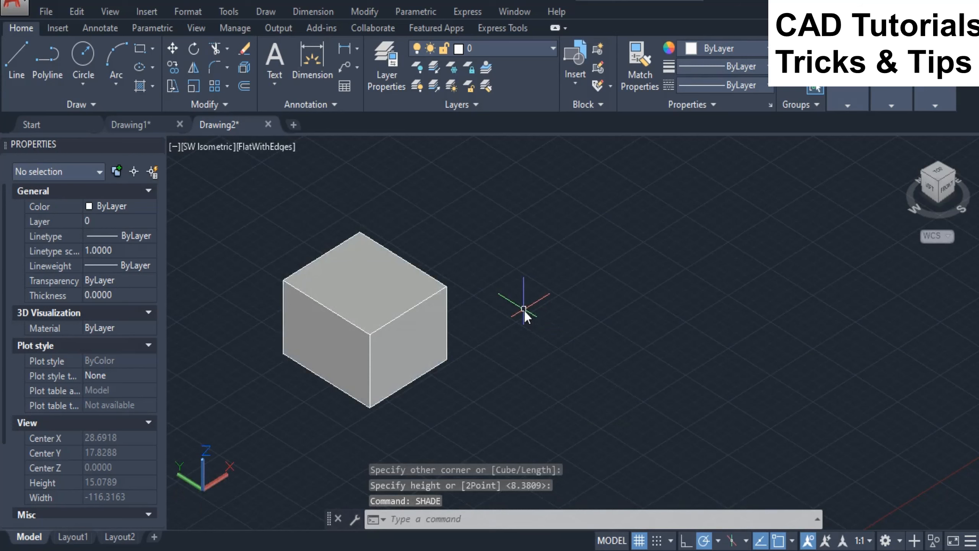
{"action": "left_click", "coordinate": [366, 319]}
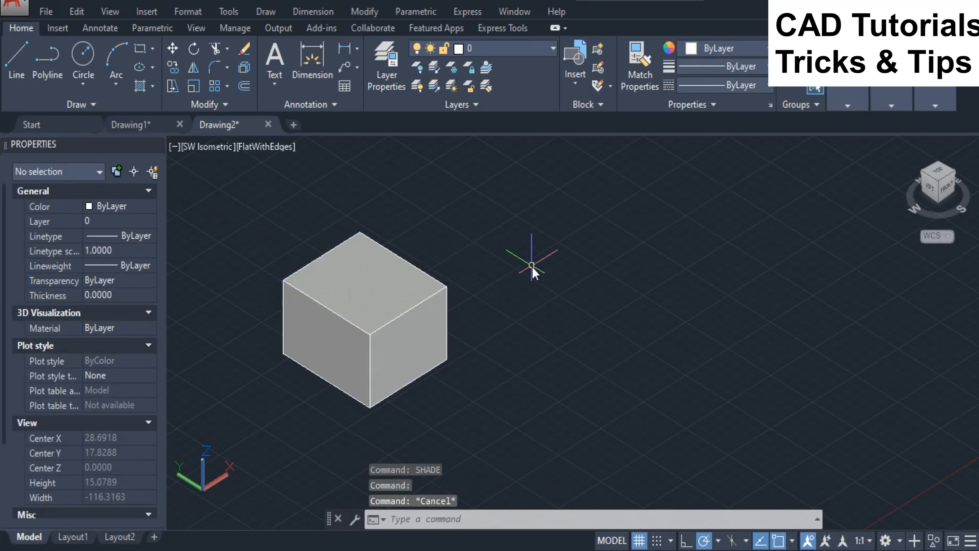
- Copy the box twice to the right so three identical boxes stand in a row
{"action": "type", "text": "CO"}
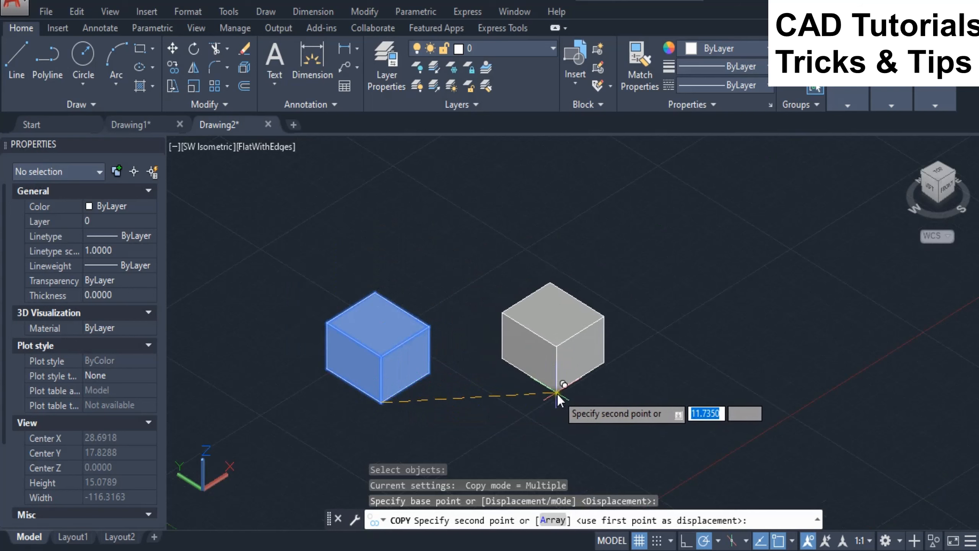
{"action": "left_click", "coordinate": [741, 394]}
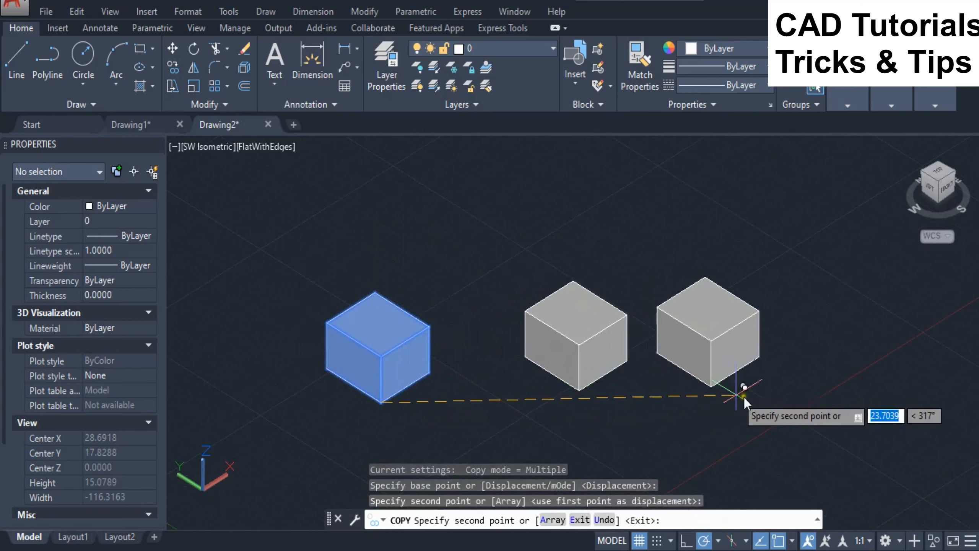
{"action": "right_click", "coordinate": [744, 397]}
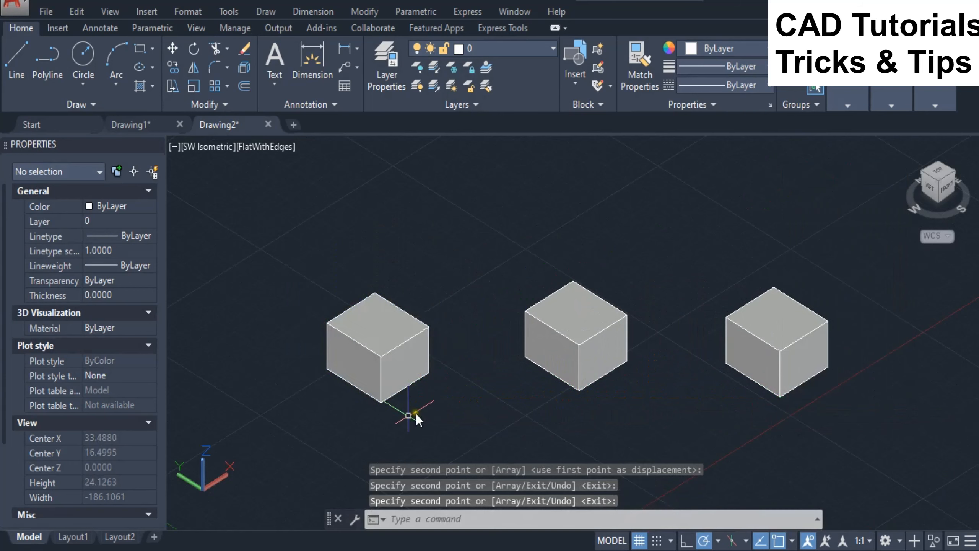
{"action": "scroll", "scroll_direction": "up", "scroll_amount": 3}
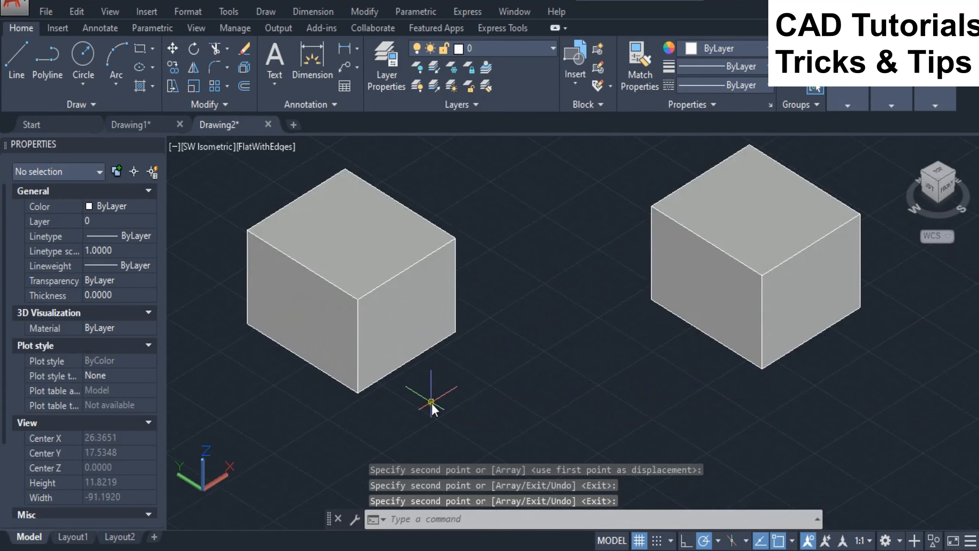
{"action": "mouse_move", "coordinate": [502, 396]}
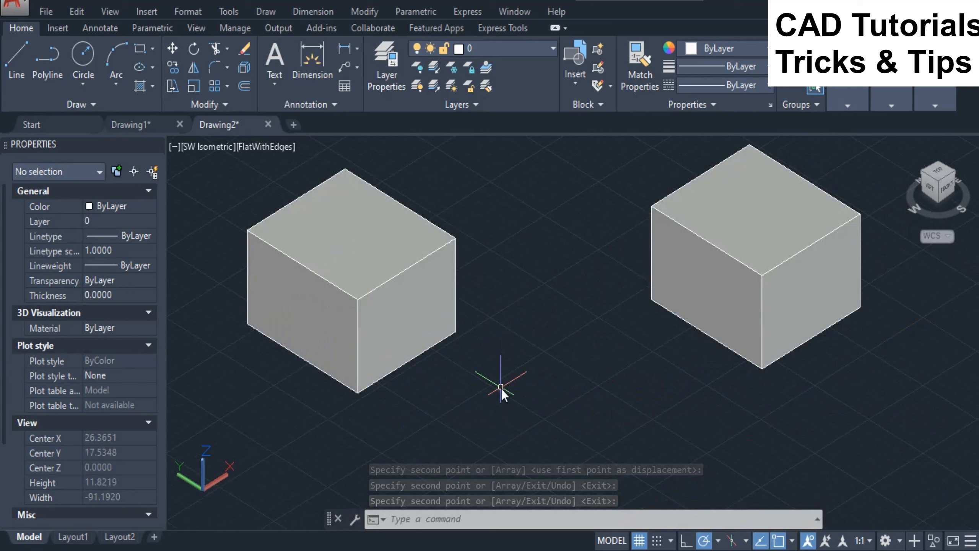
- Start CHAMFEREDGE with both distances at 1 to bevel the left box's top edge
{"action": "type", "text": "CHa"}
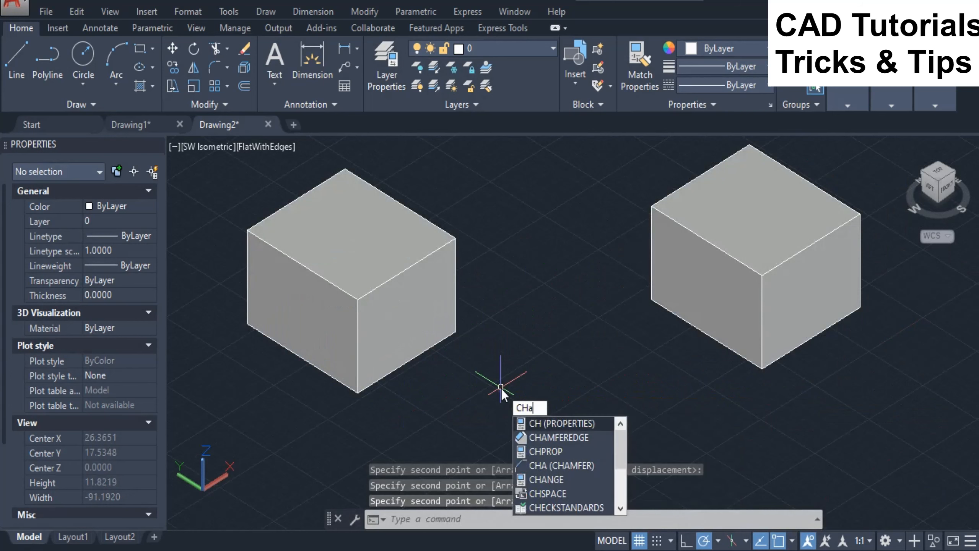
{"action": "type", "text": "CHAMFEREDGE Select another edge on the same face or [Loop Distance]:"}
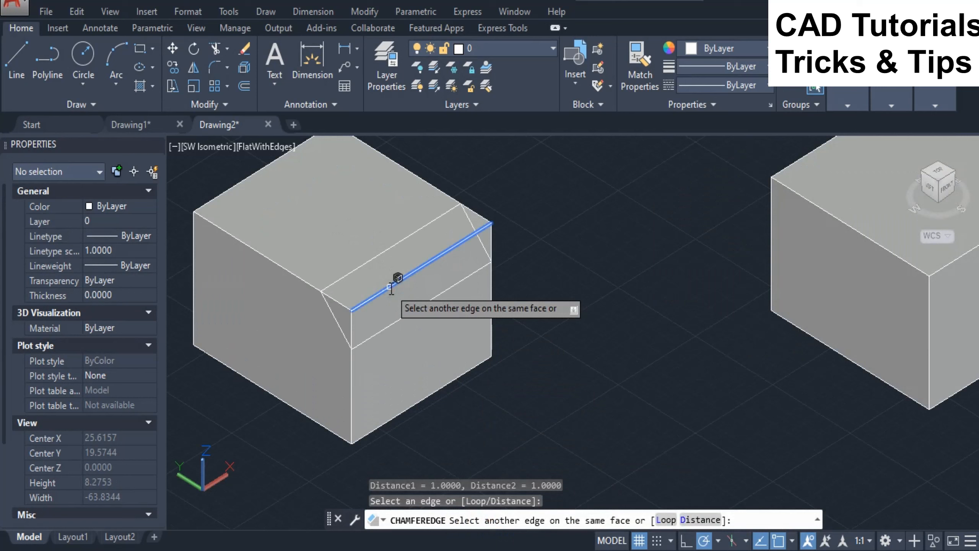
{"action": "mouse_move", "coordinate": [548, 293]}
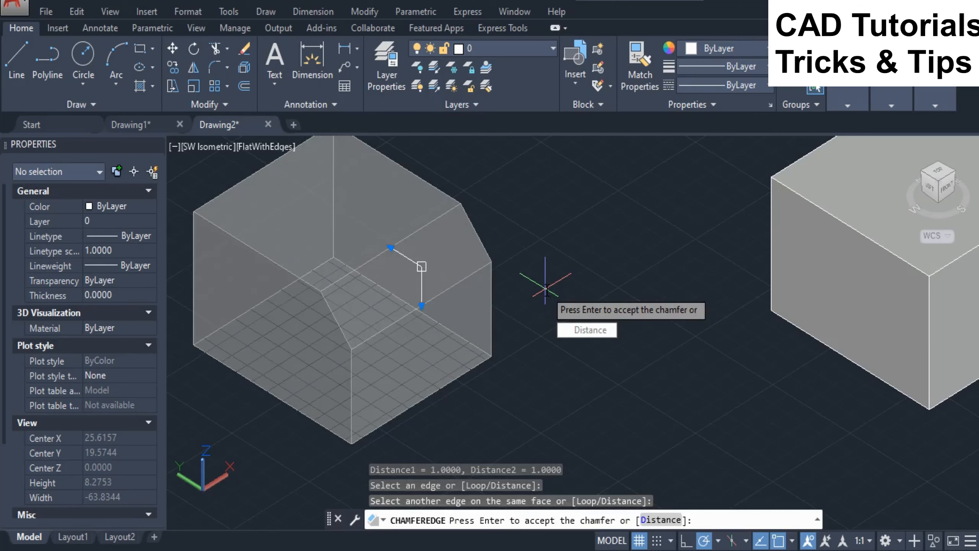
{"action": "mouse_move", "coordinate": [584, 334]}
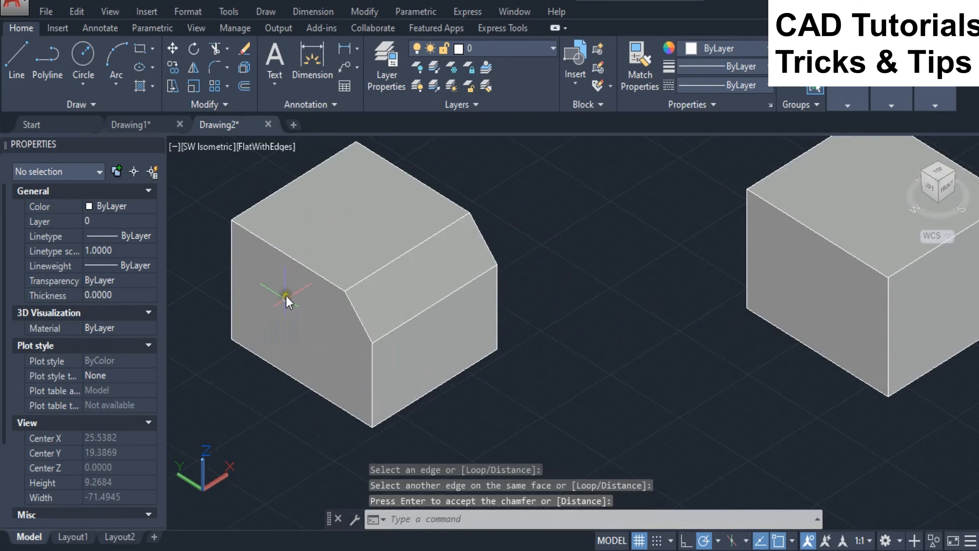
{"action": "mouse_move", "coordinate": [330, 342]}
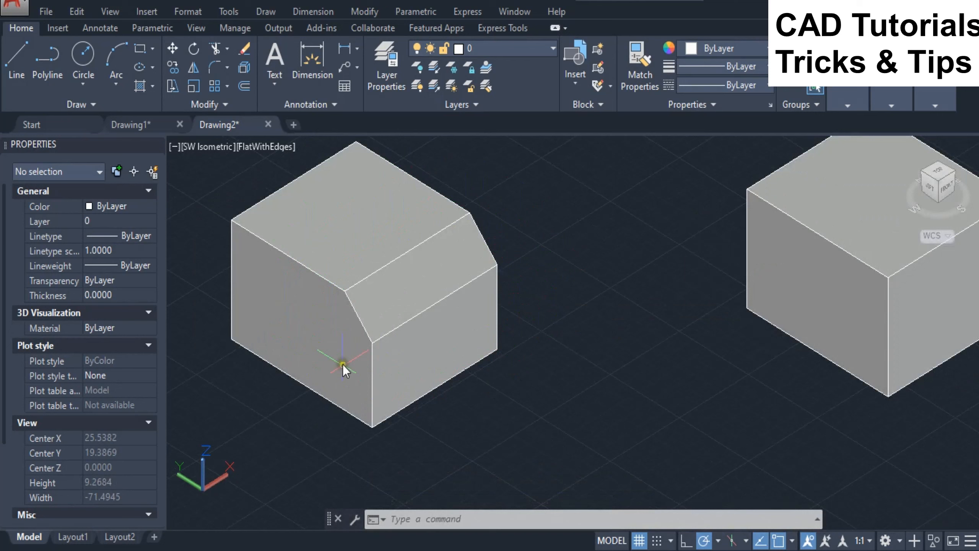
{"action": "mouse_move", "coordinate": [489, 410]}
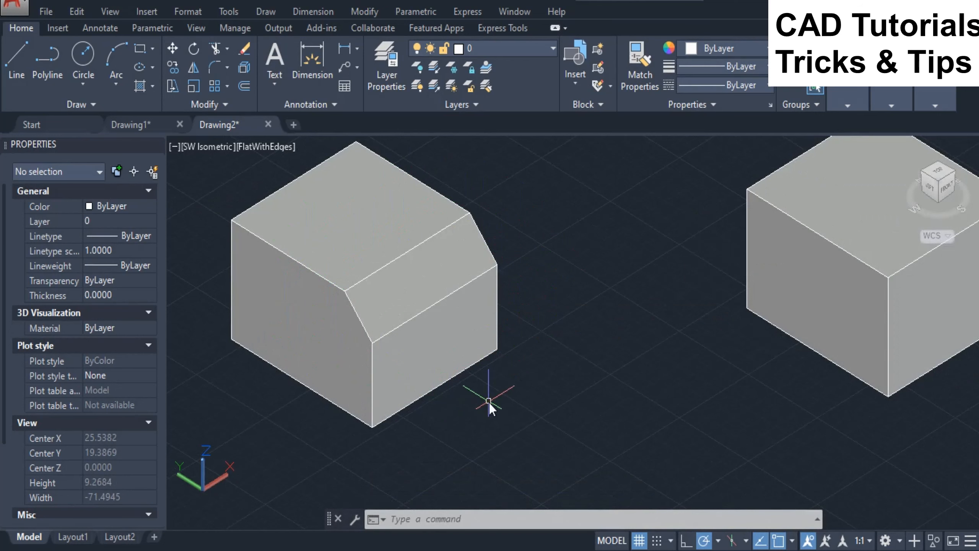
{"action": "mouse_move", "coordinate": [548, 399]}
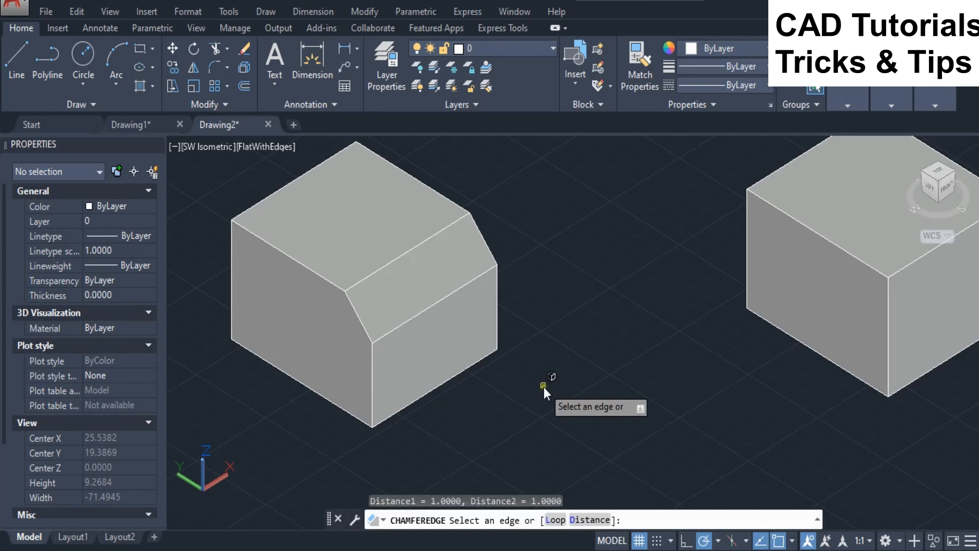
{"action": "mouse_move", "coordinate": [233, 293]}
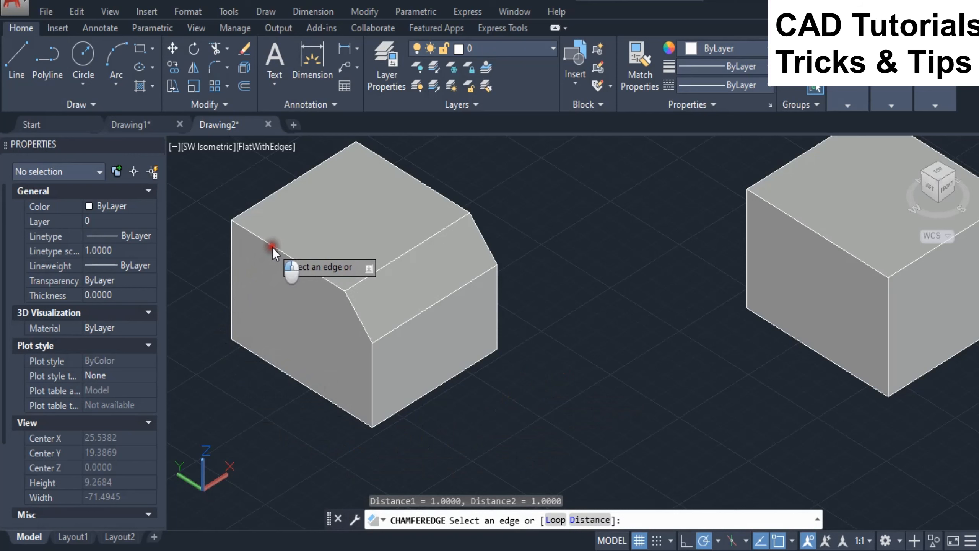
- Chamfer a second top edge of the left box, sizing it with the grip and accepting
{"action": "left_click", "coordinate": [271, 250]}
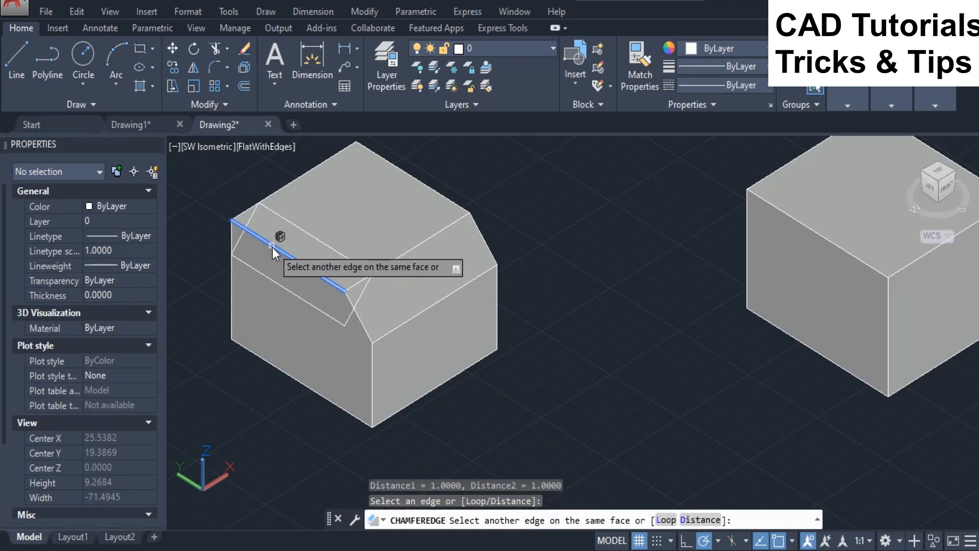
{"action": "left_click", "coordinate": [271, 247]}
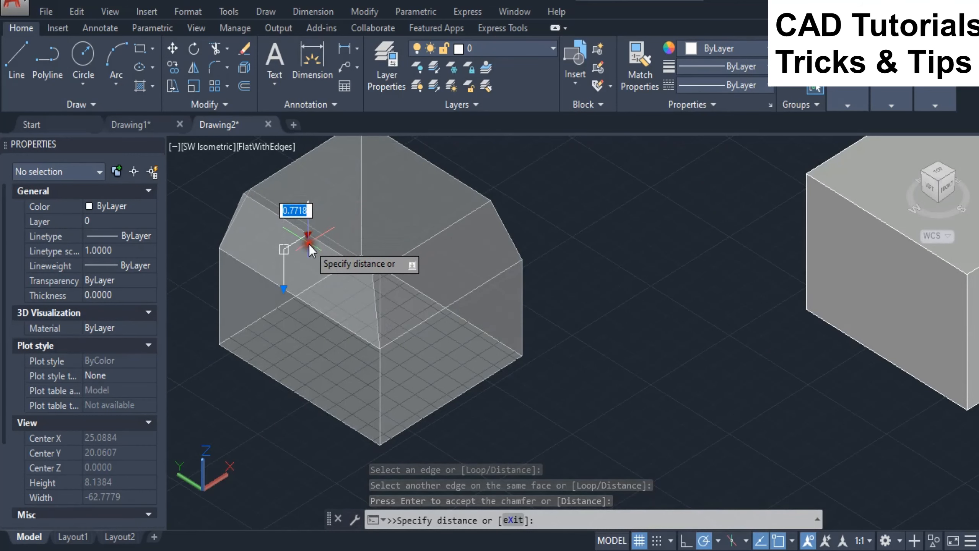
{"action": "key", "text": "Enter"}
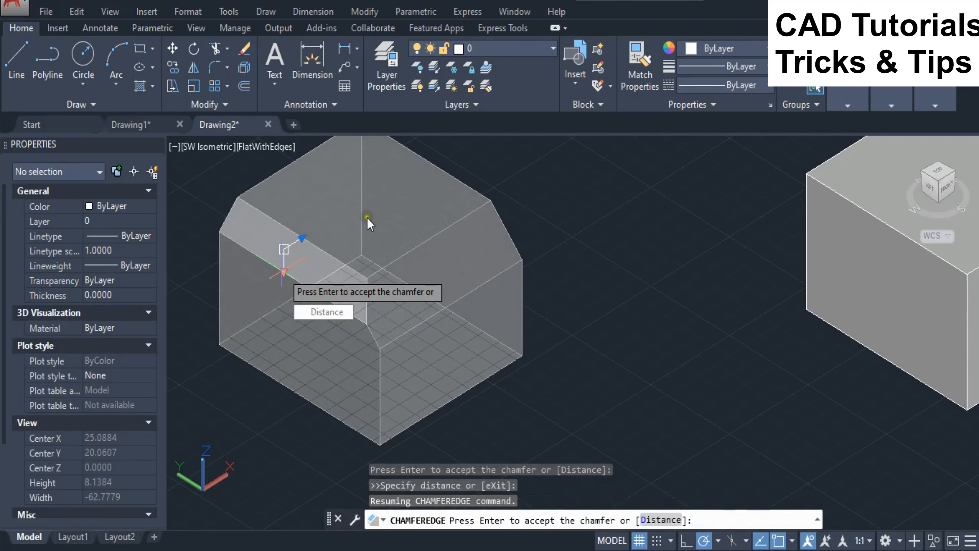
{"action": "key", "text": "Enter"}
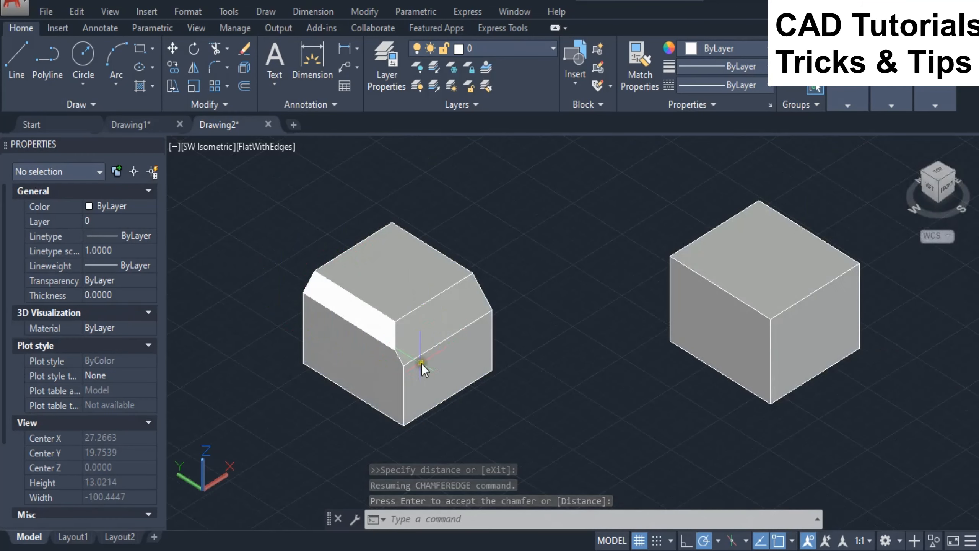
{"action": "key", "text": "Enter"}
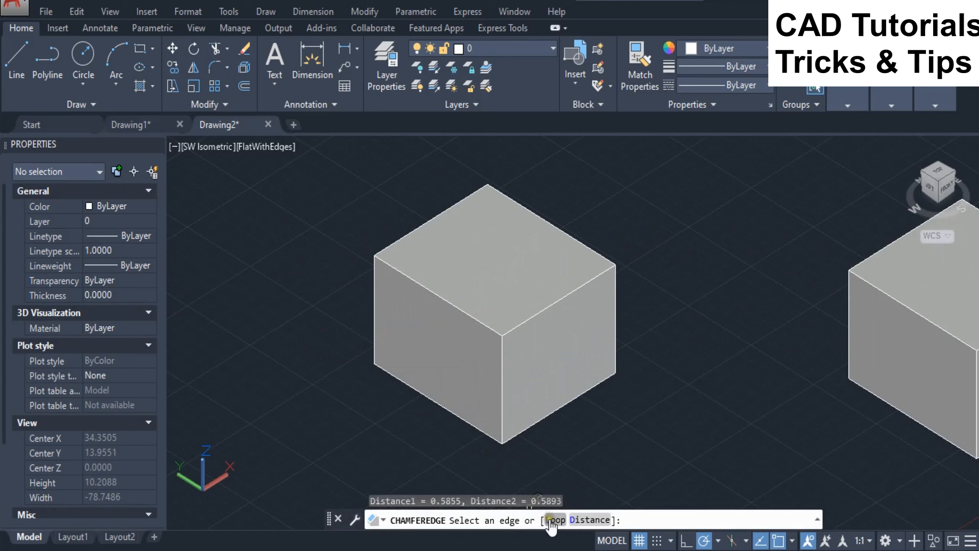
- Use the Loop option to select the whole top-face edge loop of the second box
{"action": "left_click", "coordinate": [556, 520]}
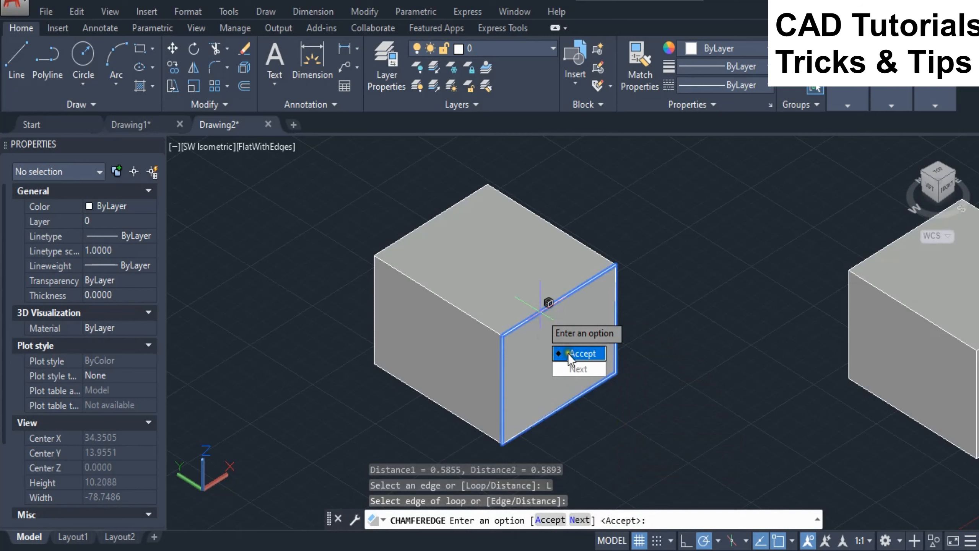
{"action": "mouse_move", "coordinate": [499, 366]}
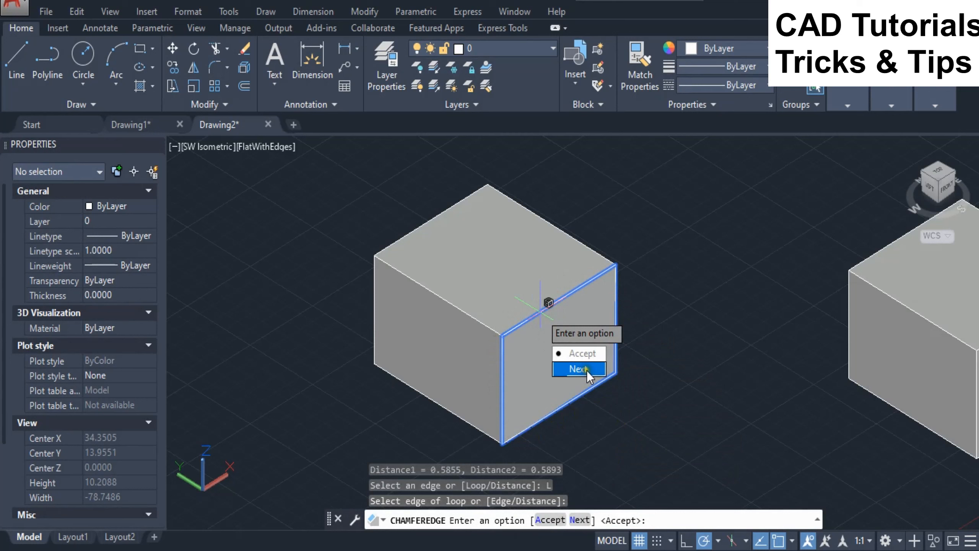
{"action": "left_click", "coordinate": [578, 369]}
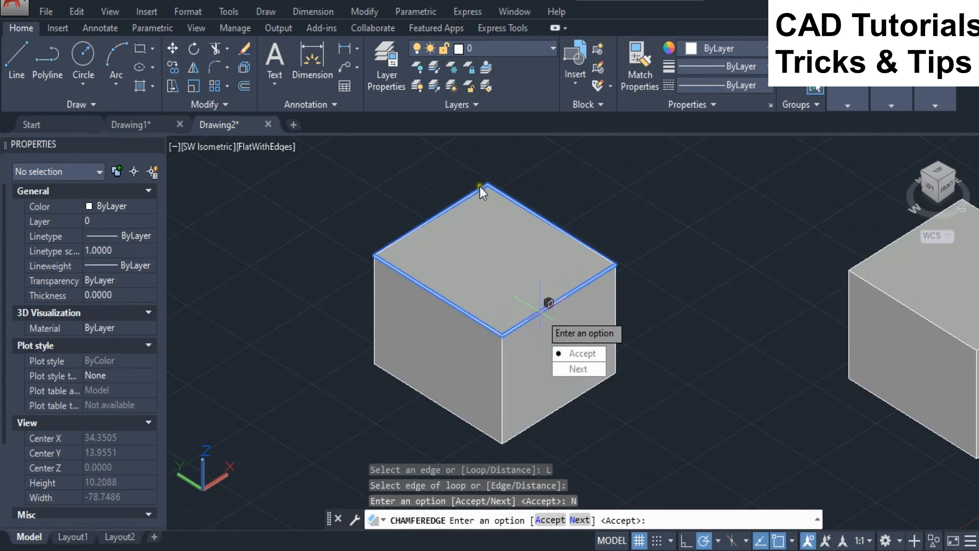
{"action": "mouse_move", "coordinate": [502, 331]}
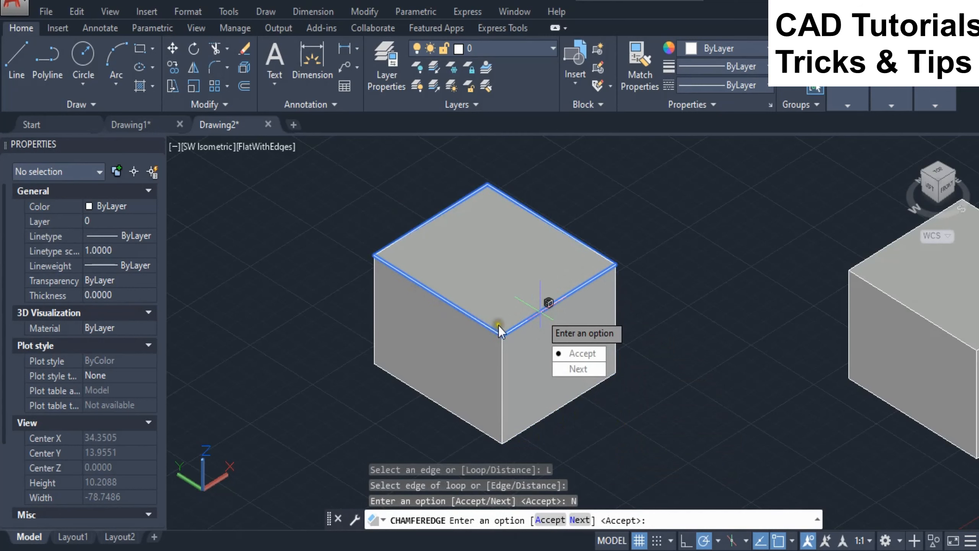
{"action": "mouse_move", "coordinate": [401, 234]}
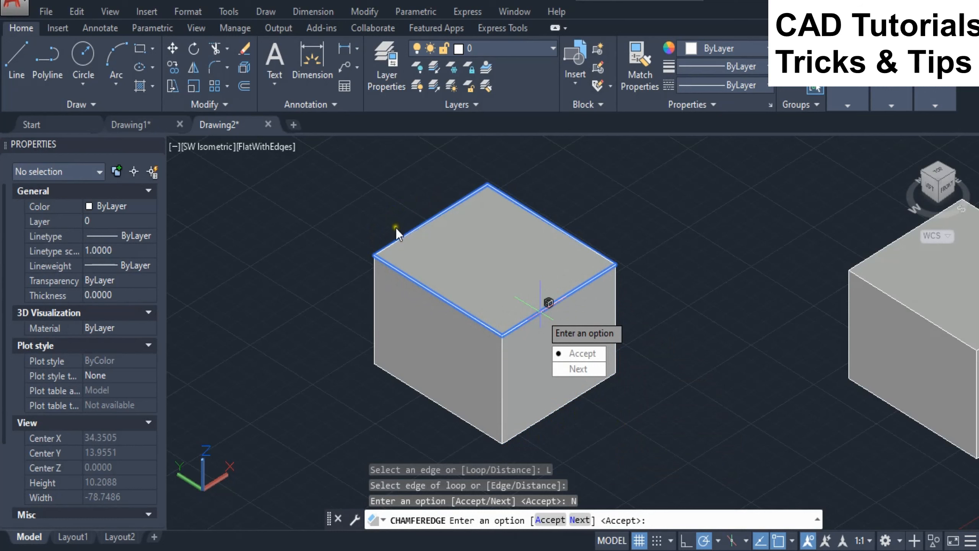
{"action": "mouse_move", "coordinate": [684, 260]}
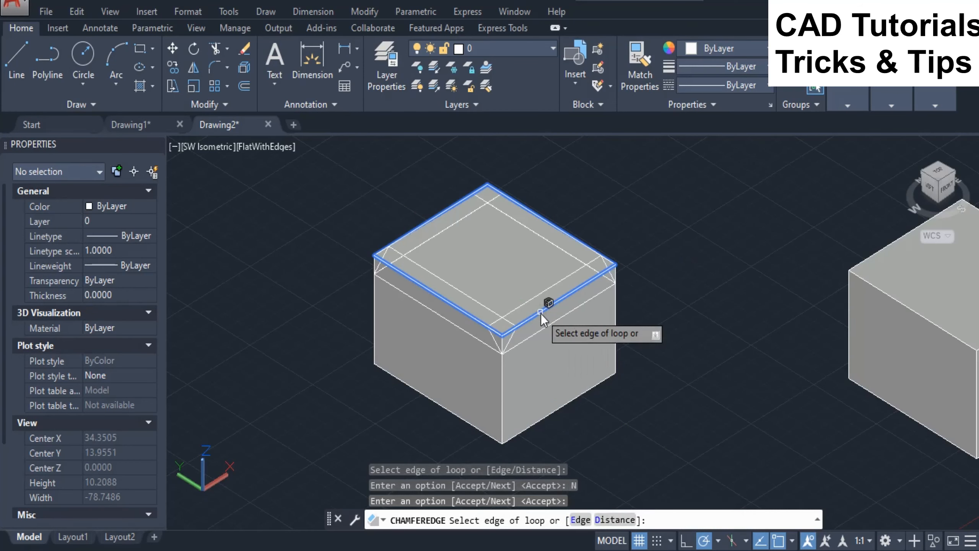
{"action": "left_click", "coordinate": [540, 315]}
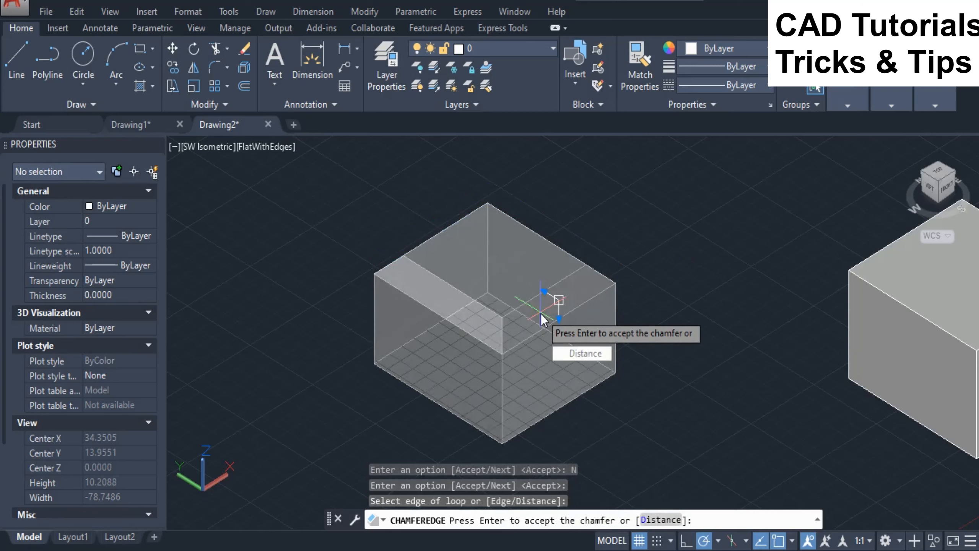
{"action": "mouse_move", "coordinate": [675, 288]}
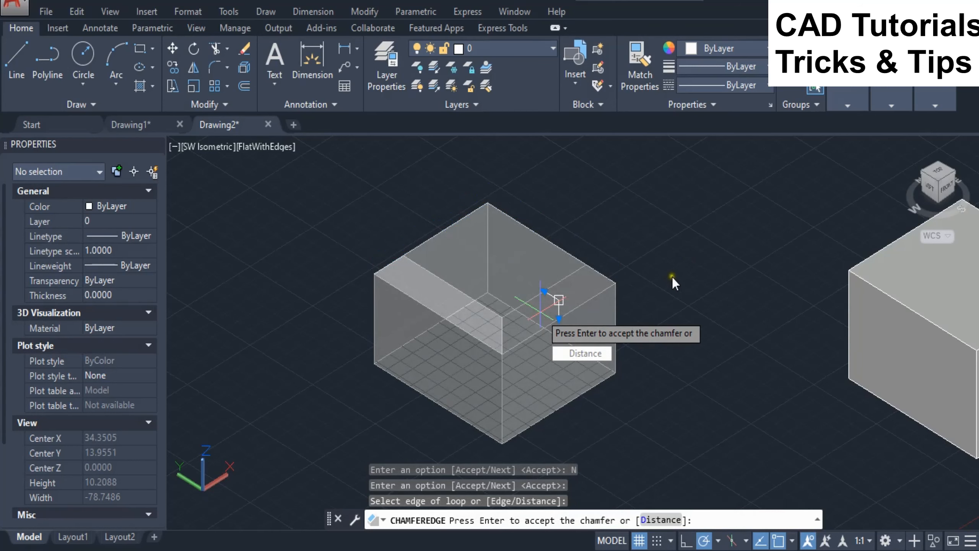
{"action": "mouse_move", "coordinate": [672, 281]}
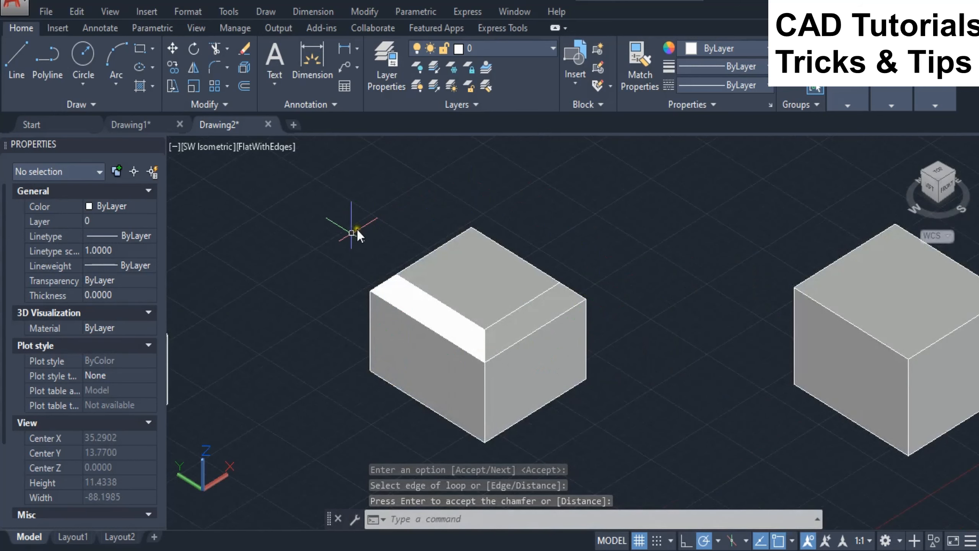
{"action": "mouse_move", "coordinate": [517, 219]}
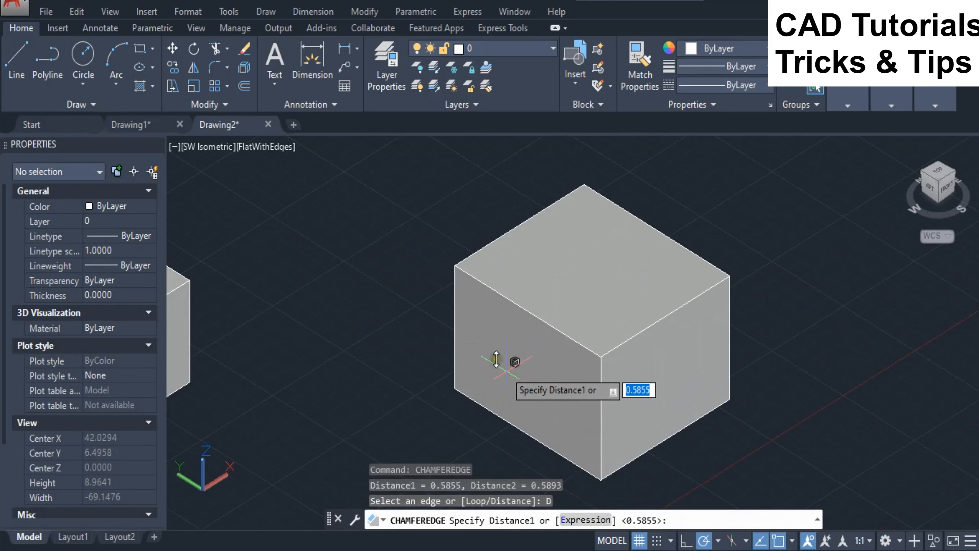
{"action": "mouse_move", "coordinate": [440, 361]}
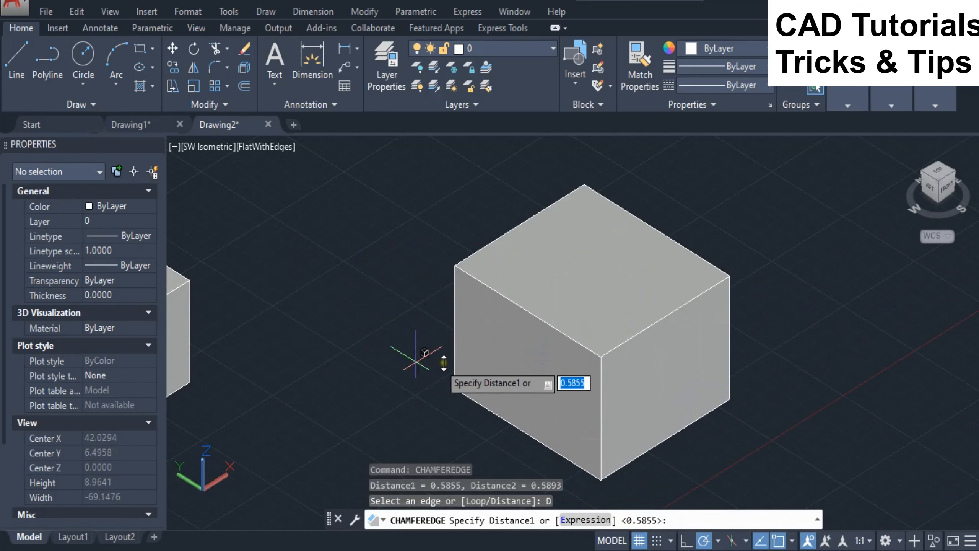
{"action": "mouse_move", "coordinate": [549, 367]}
{"action": "type", "text": "1"}
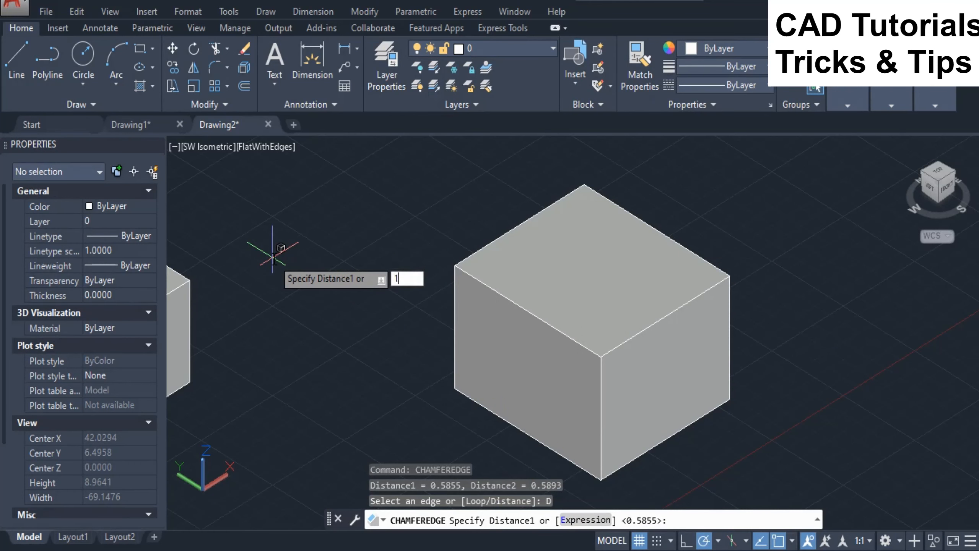
- Enter chamfer Distance1 of 1 and Distance2 of 1.5 for the third box
{"action": "key", "text": "Enter"}
{"action": "type", "text": "1"}
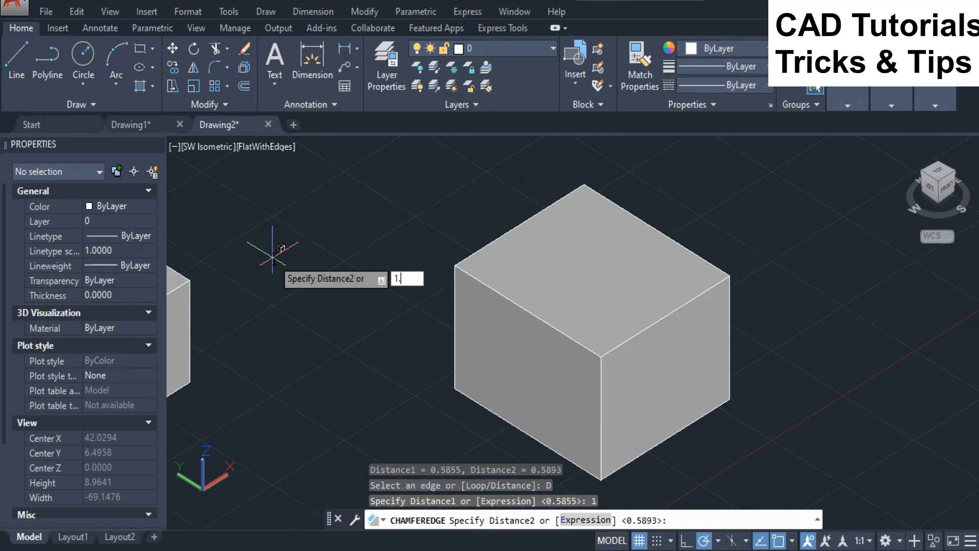
{"action": "type", "text": "5"}
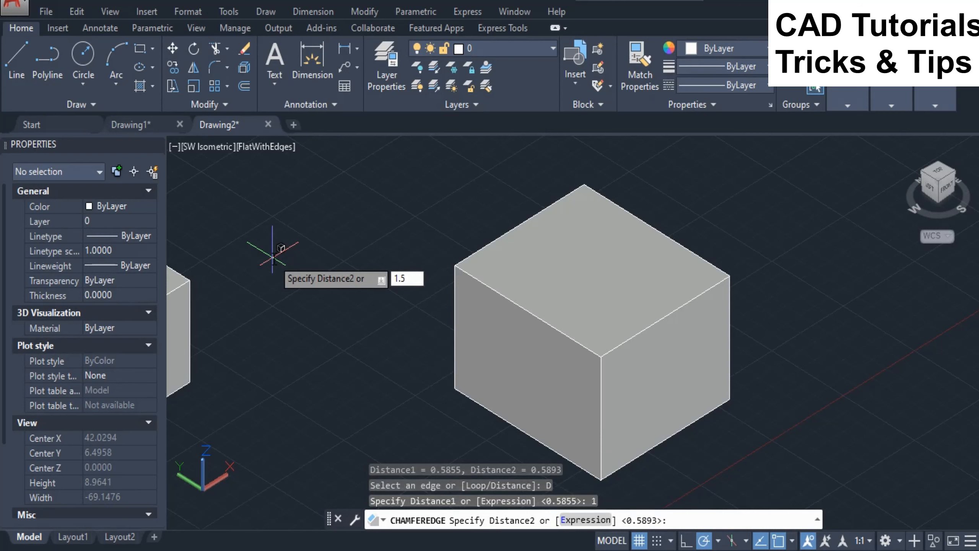
{"action": "key", "text": "Enter"}
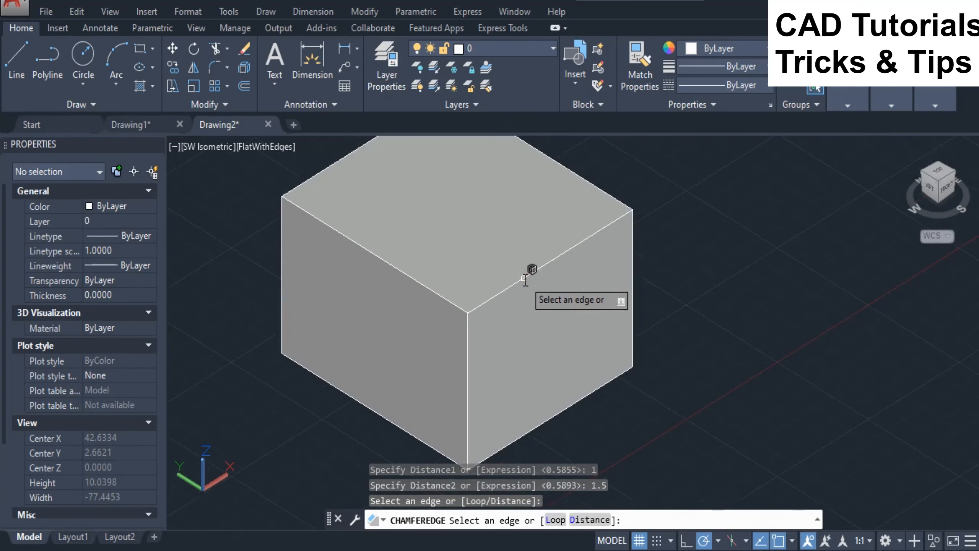
- Apply the unequal 1 by 1.5 chamfer to one top edge of the third box
{"action": "left_click", "coordinate": [526, 276]}
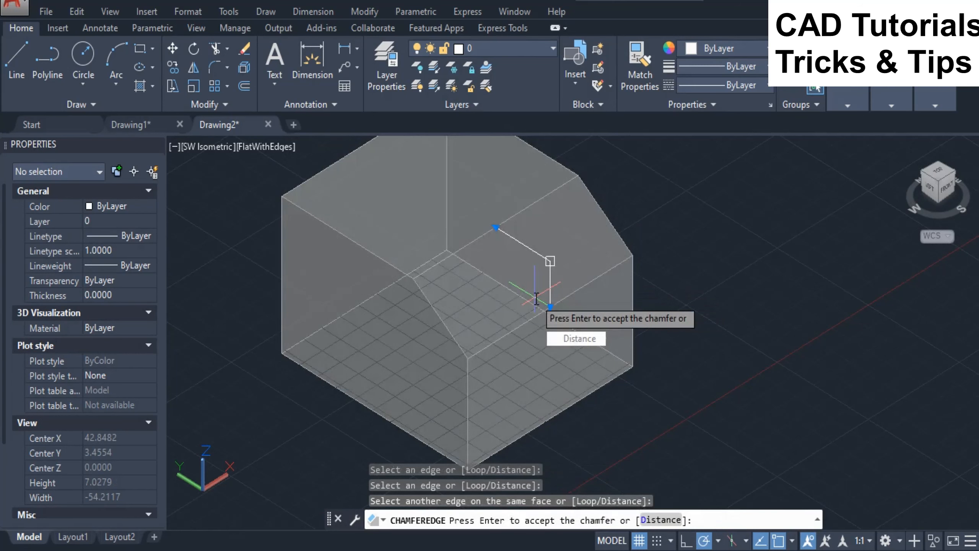
{"action": "mouse_move", "coordinate": [706, 261]}
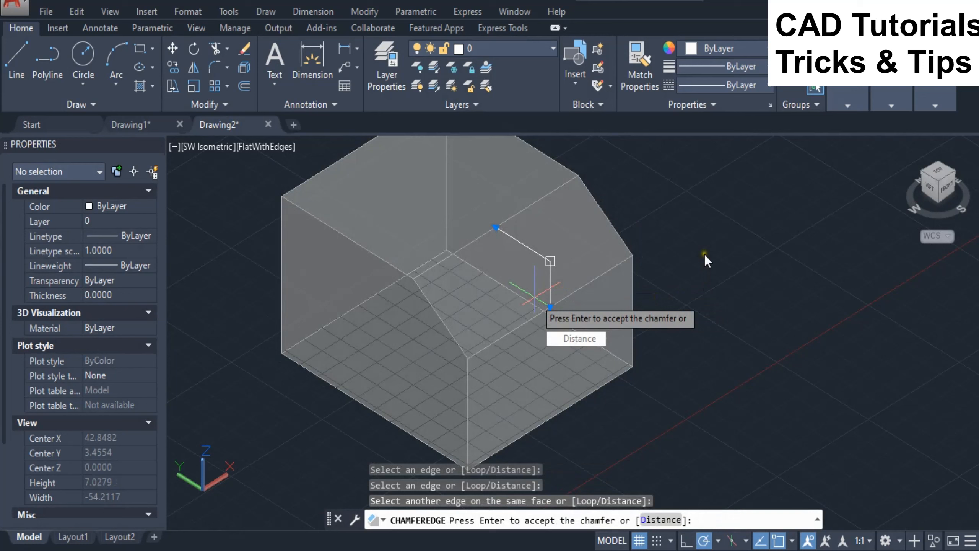
{"action": "key", "text": "Enter"}
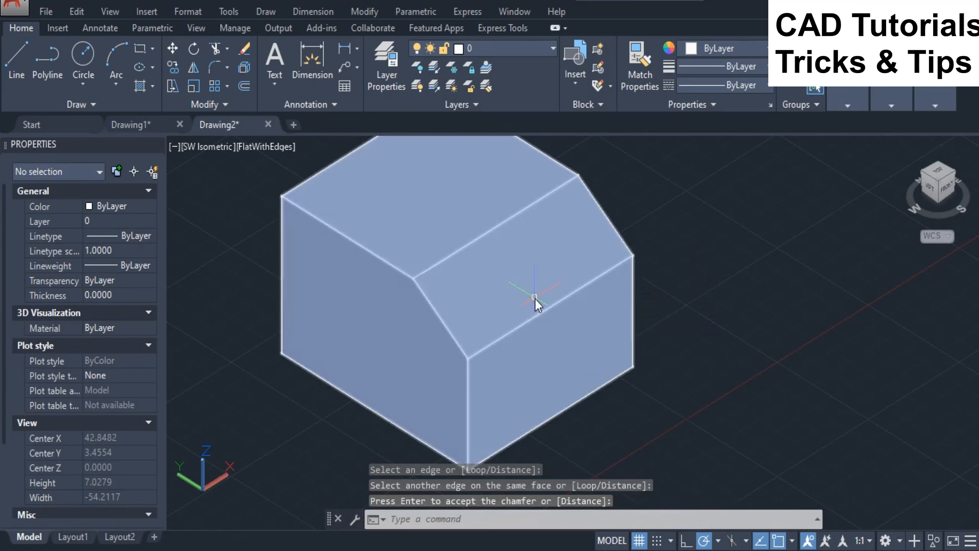
{"action": "scroll", "scroll_direction": "down", "scroll_amount": 3}
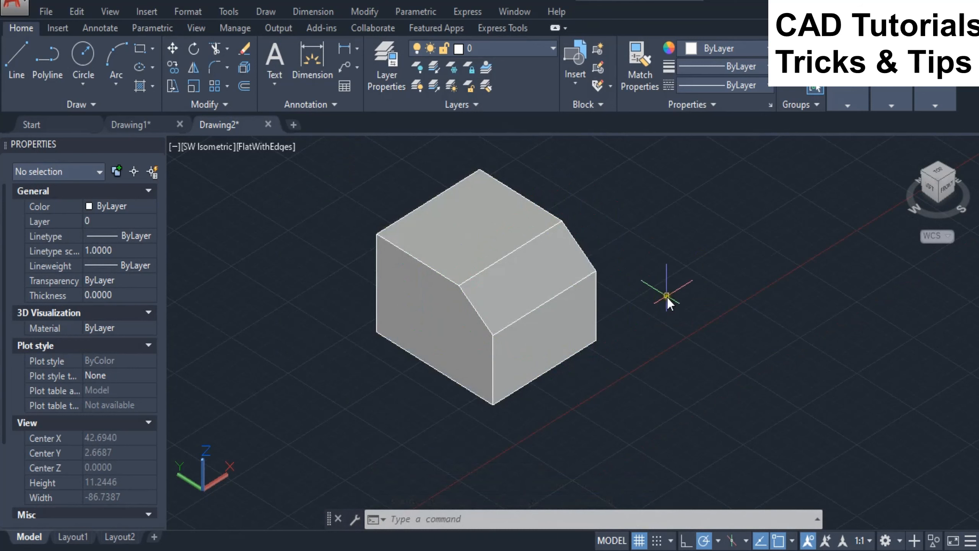
{"action": "mouse_move", "coordinate": [666, 290]}
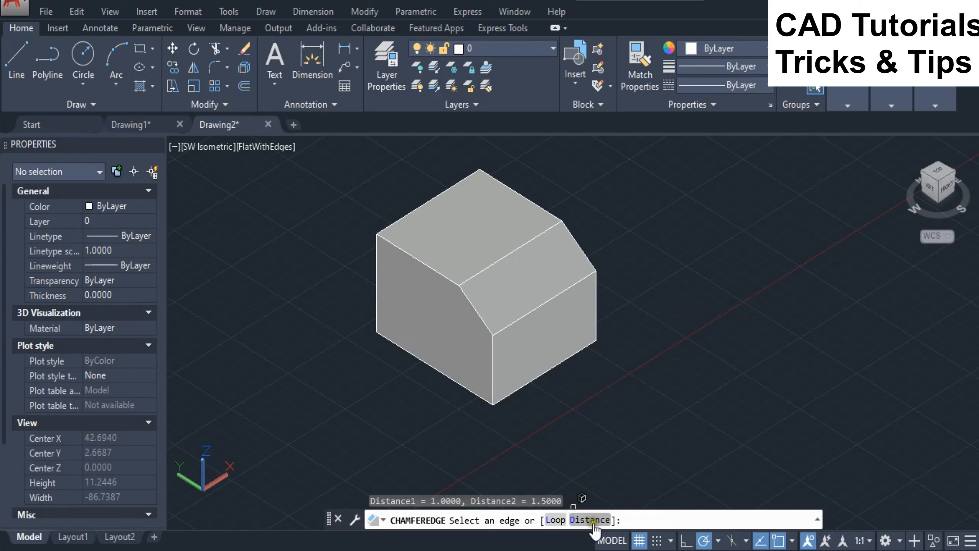
- Chamfer another top edge of the third box with distances 0.5 and 1.5
{"action": "left_click", "coordinate": [588, 519]}
{"action": "type", "text": ".5"}
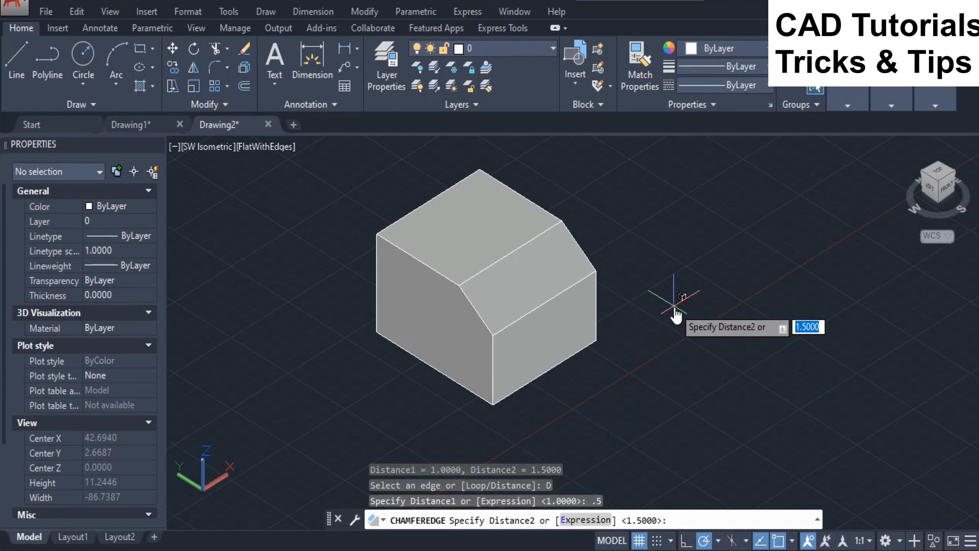
{"action": "type", "text": "1"}
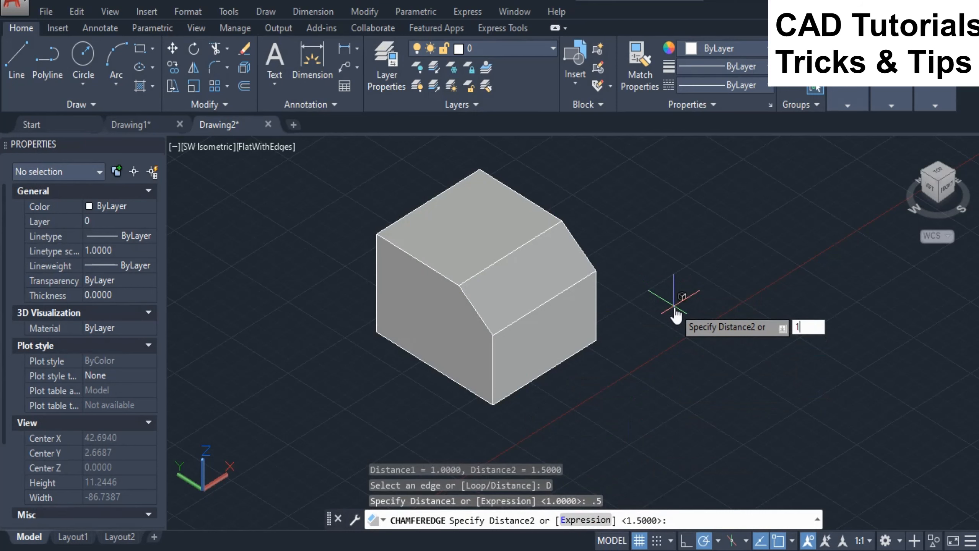
{"action": "key", "text": "Enter"}
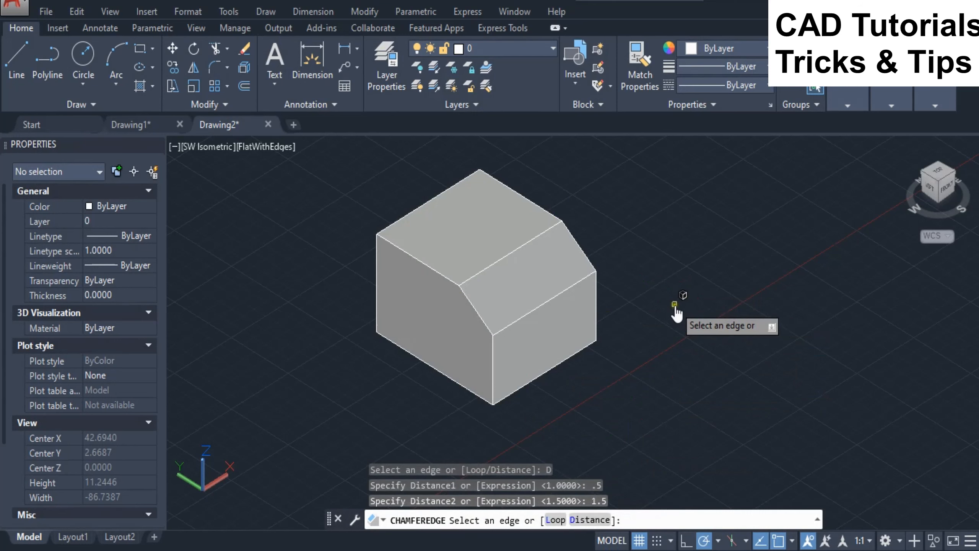
{"action": "left_click", "coordinate": [417, 260]}
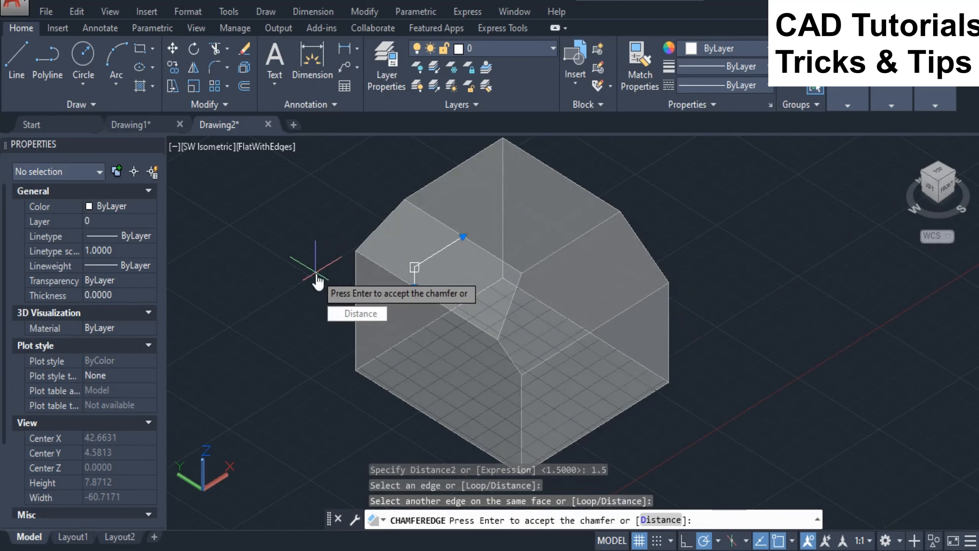
{"action": "key", "text": "Enter"}
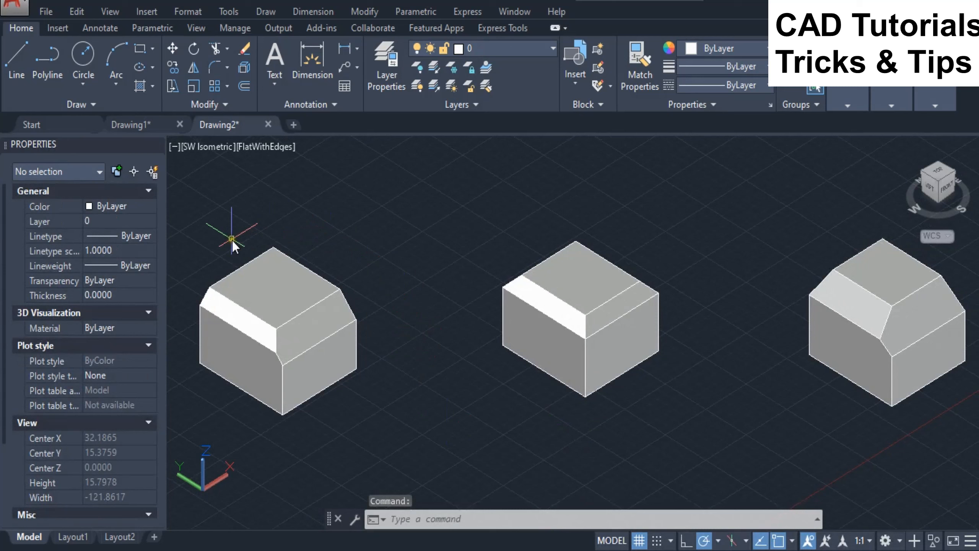
{"action": "mouse_move", "coordinate": [950, 438]}
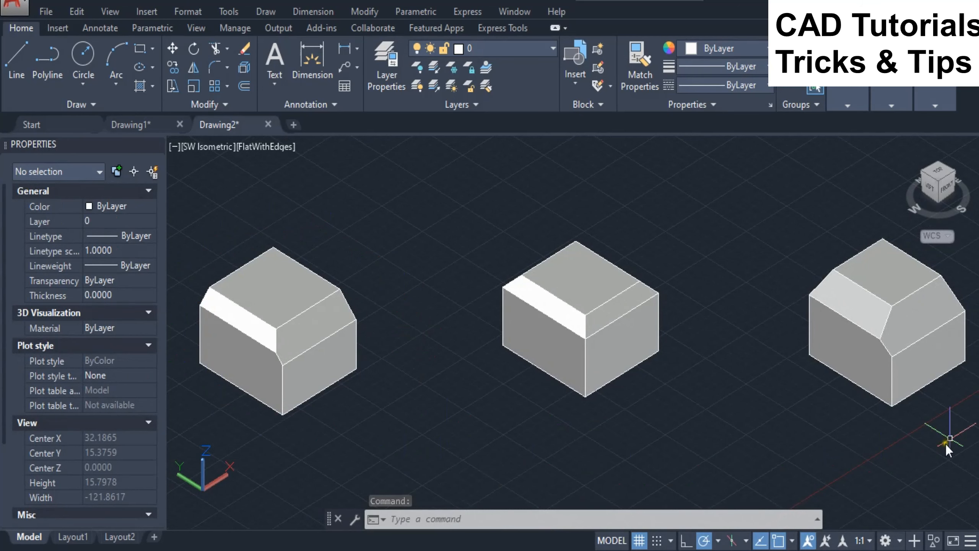